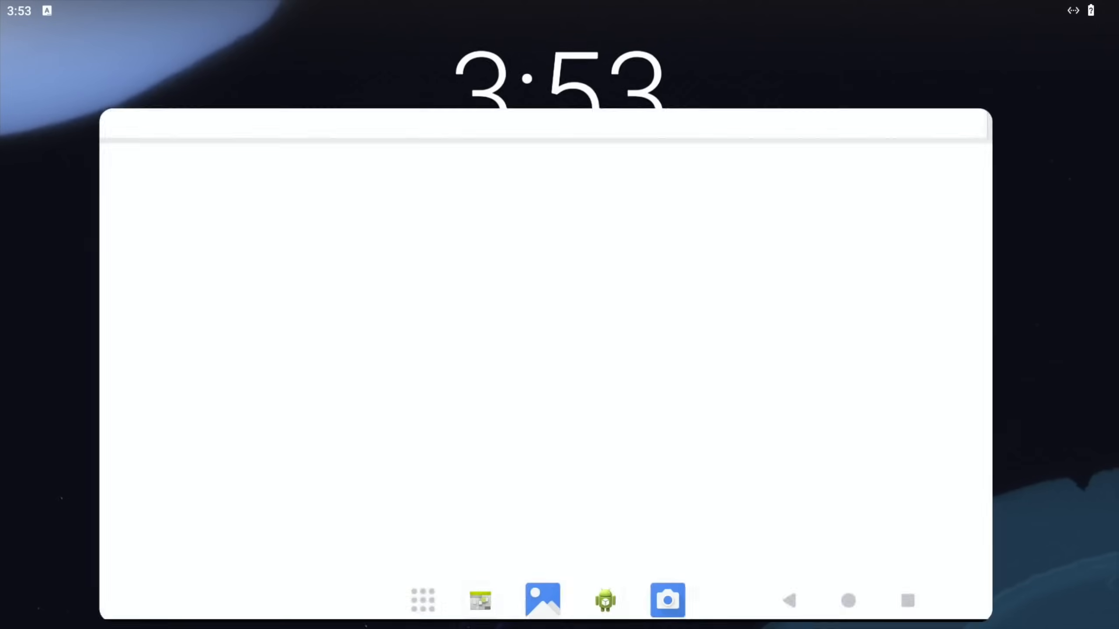
text(www.bing)
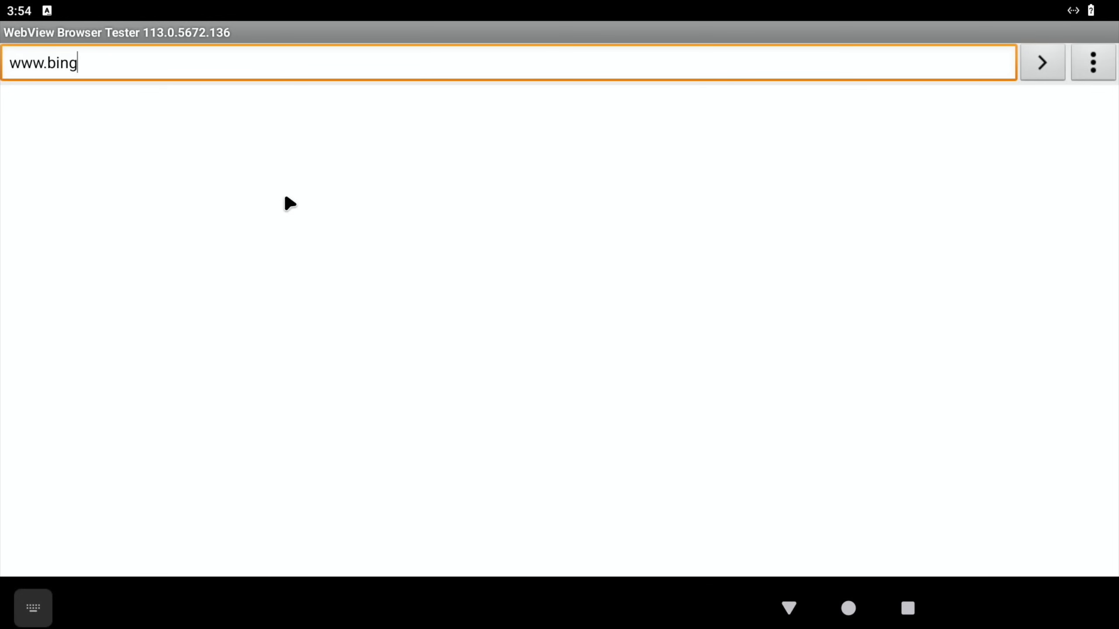
click(1041, 63)
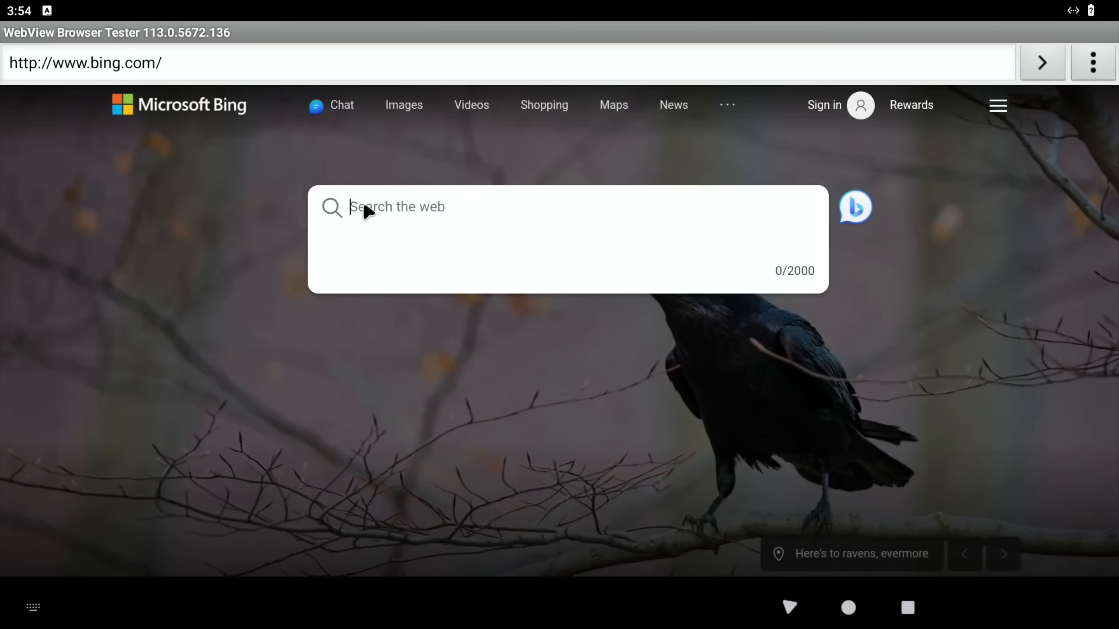
text(mindthega)
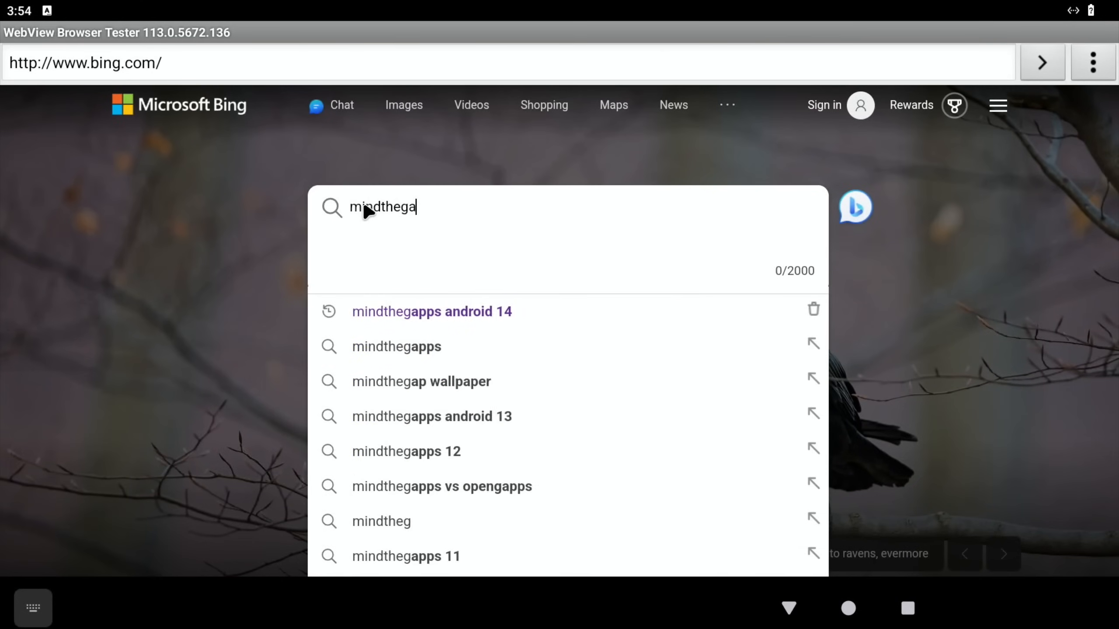
text(pp git)
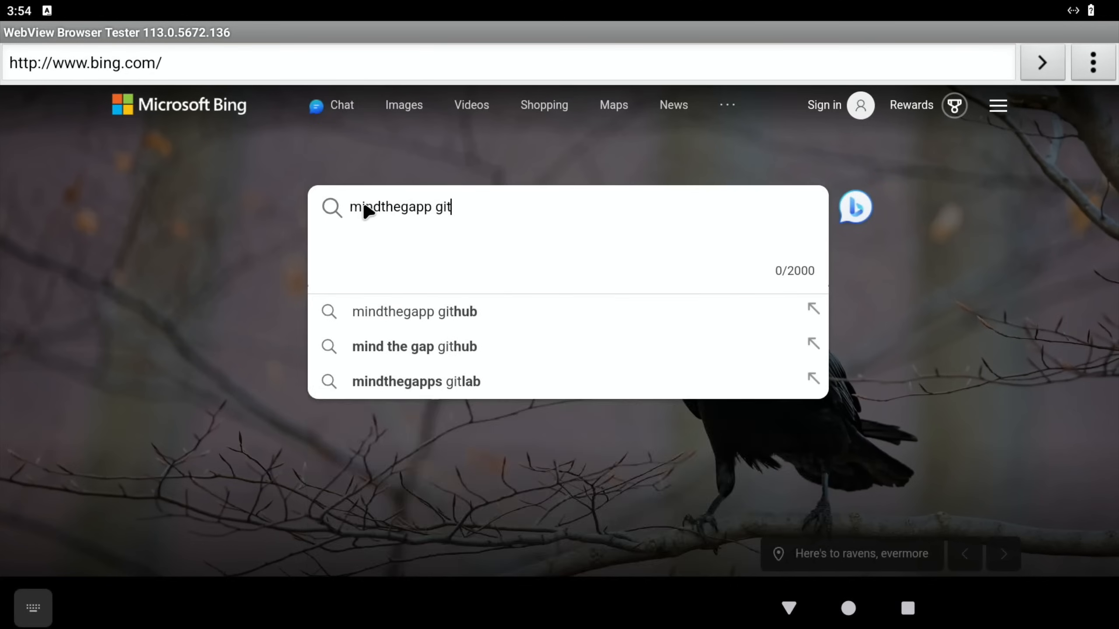
click(848, 609)
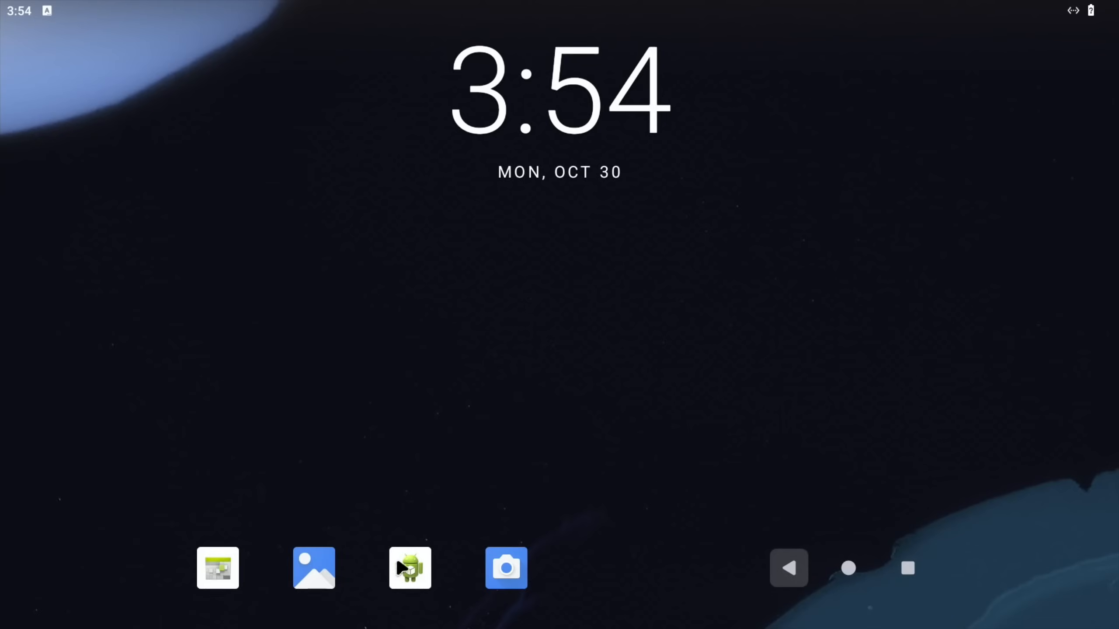
Reopen the tester, open the 'MindTheGapps · GitHub' result and scroll to Popular repositories.
click(410, 568)
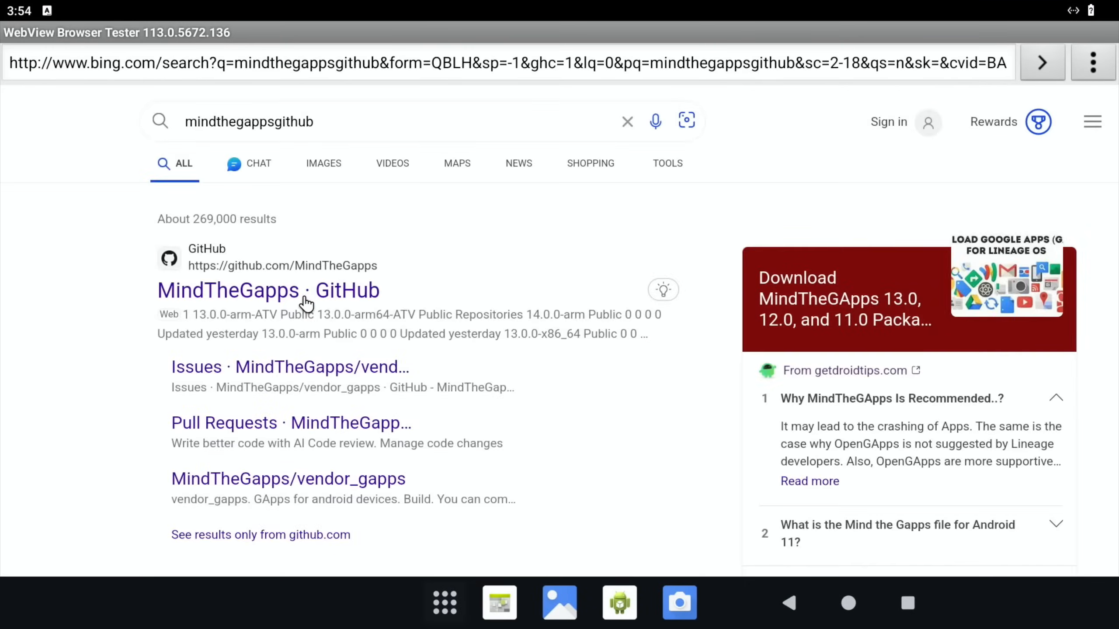
click(269, 290)
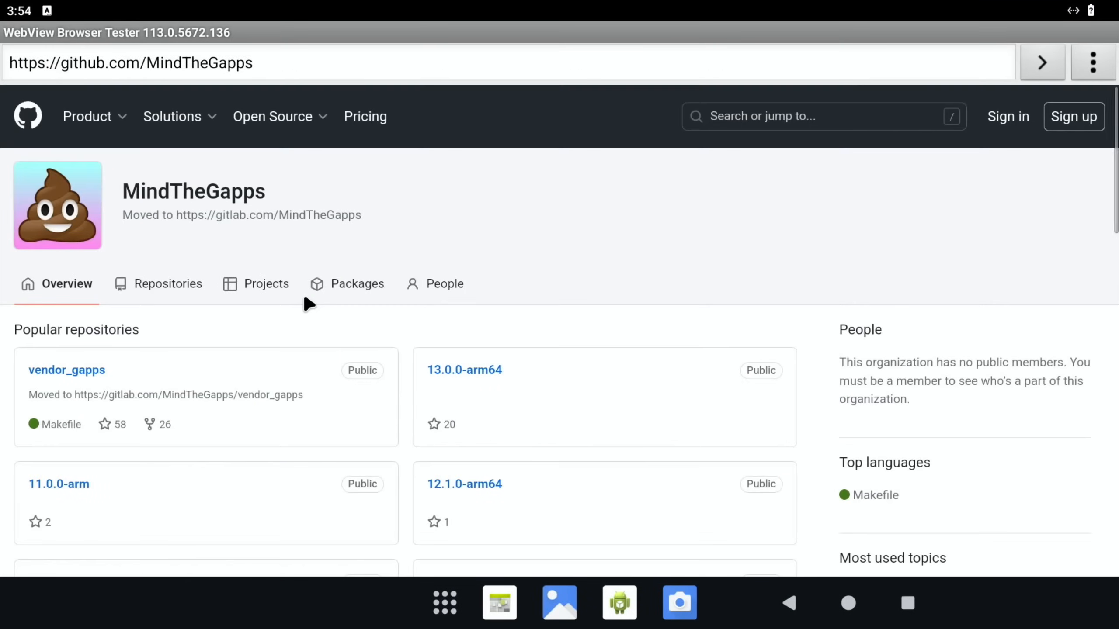
scroll(down, 3)
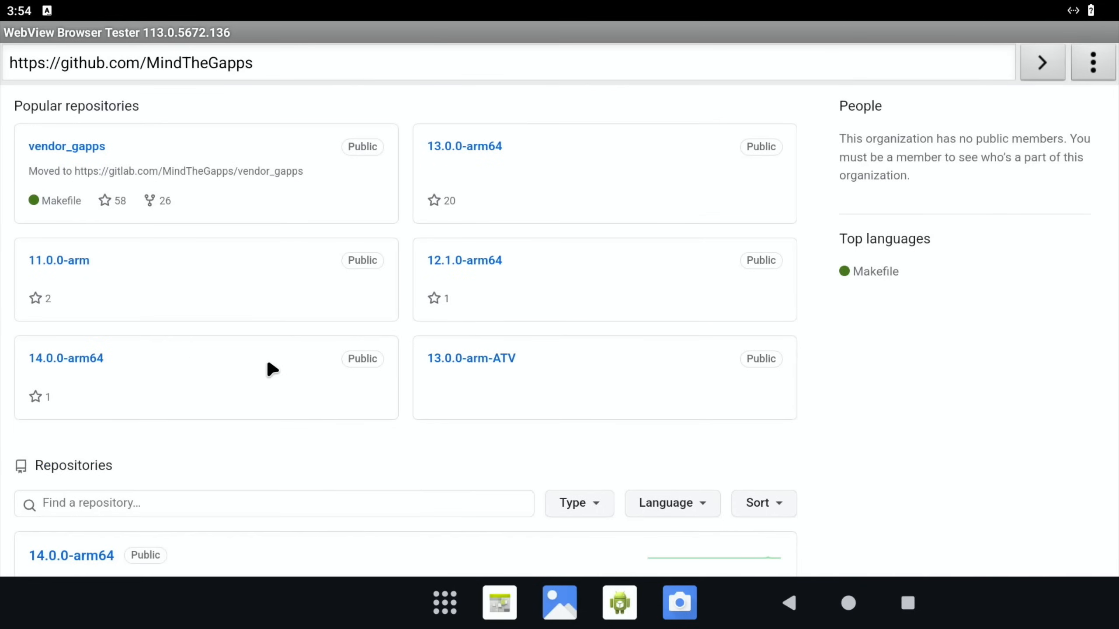
mouse_move(66, 359)
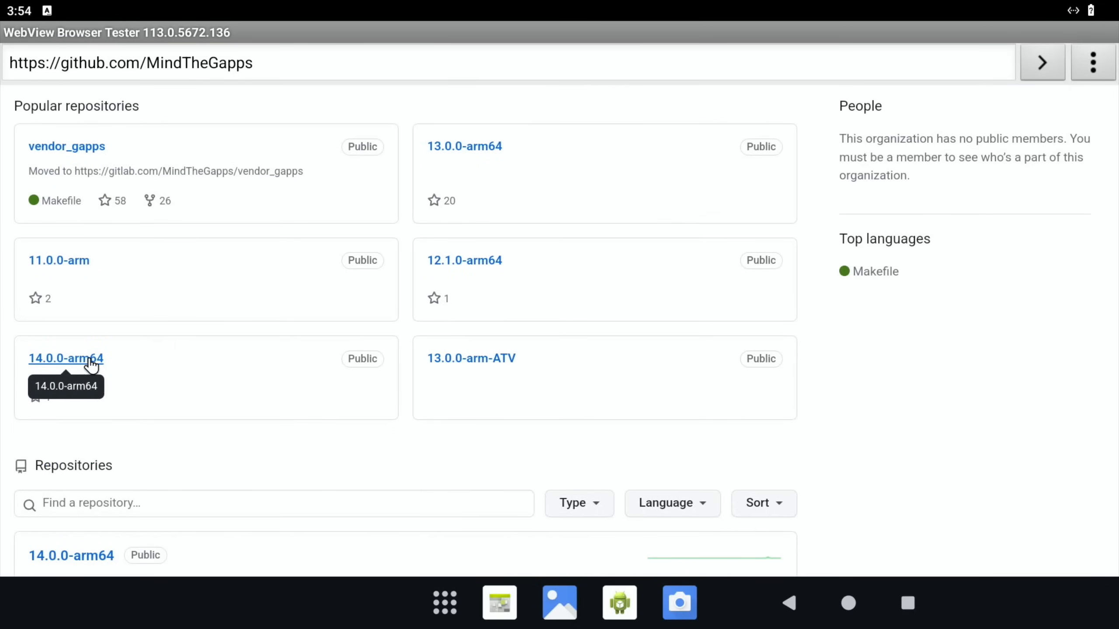
Open the 14.0.0-arm64 repository and its '+ 1 release' releases list.
click(65, 358)
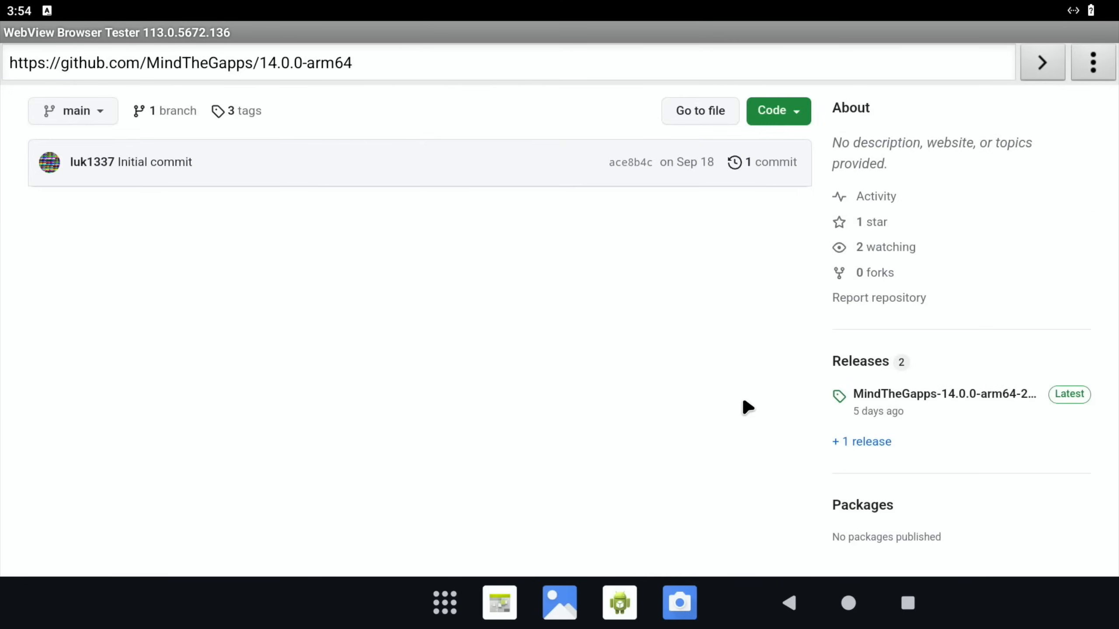
mouse_move(862, 442)
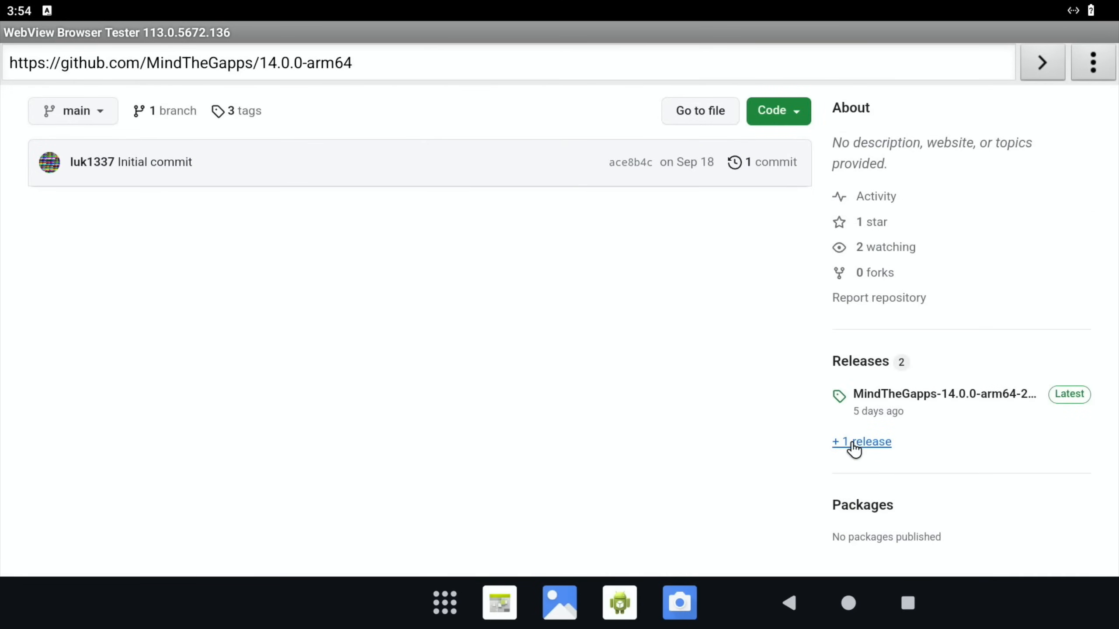
click(861, 442)
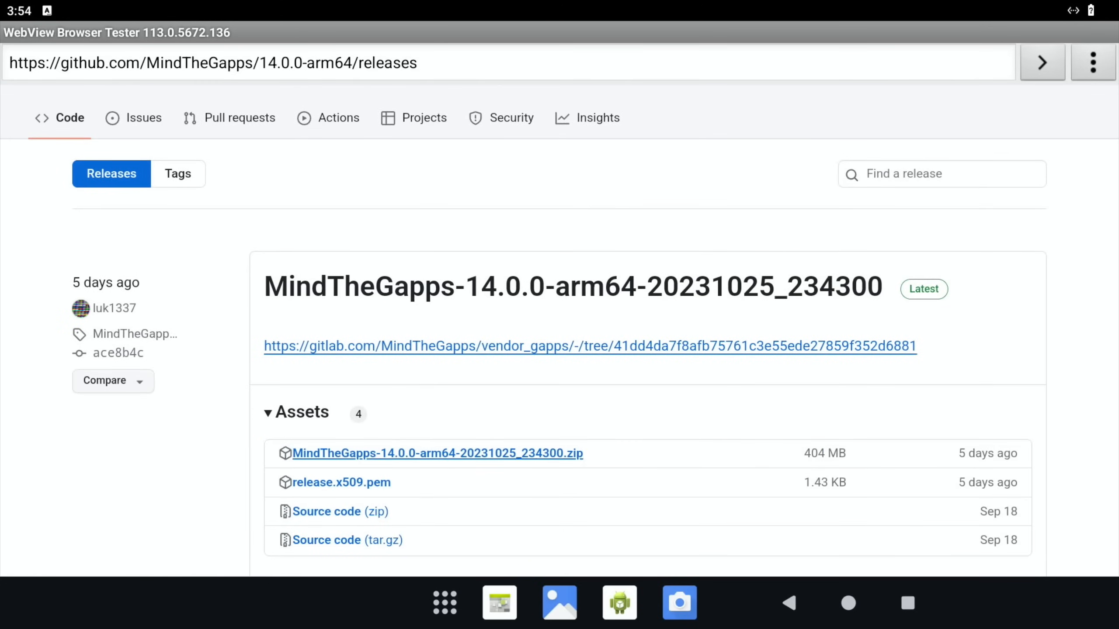